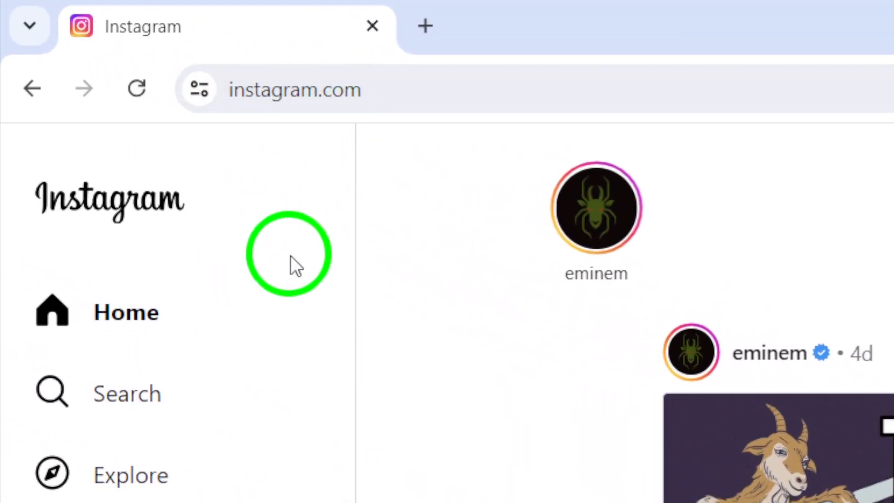
scroll("down", 3)
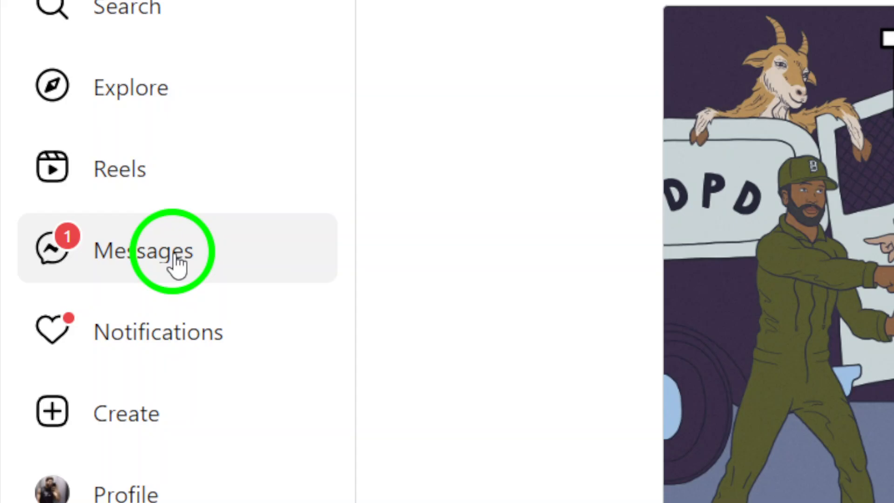
left_click(142, 249)
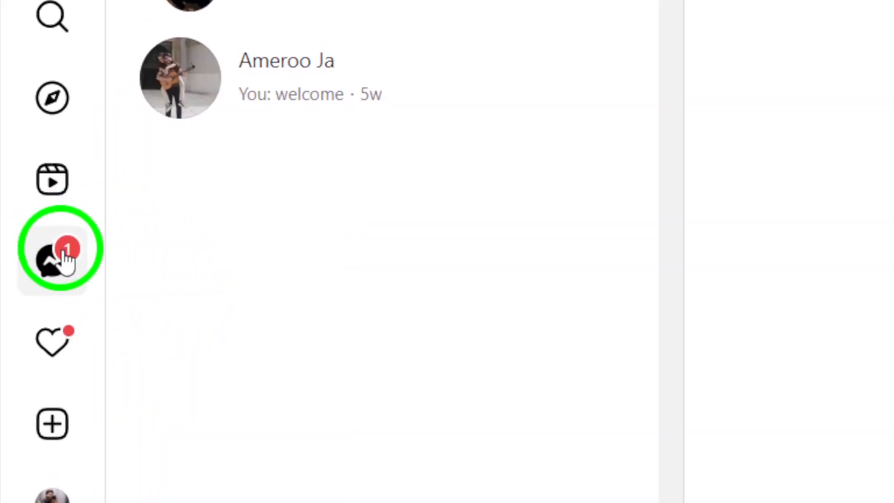
mouse_move(53, 248)
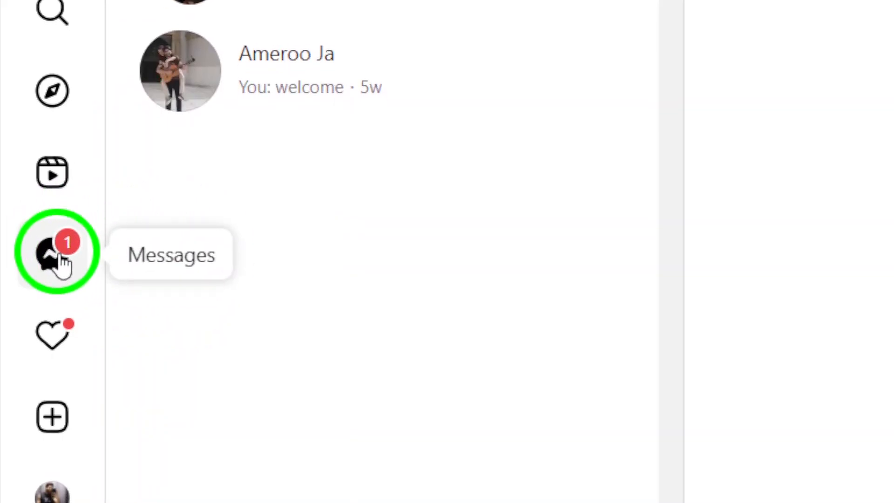
left_click(52, 252)
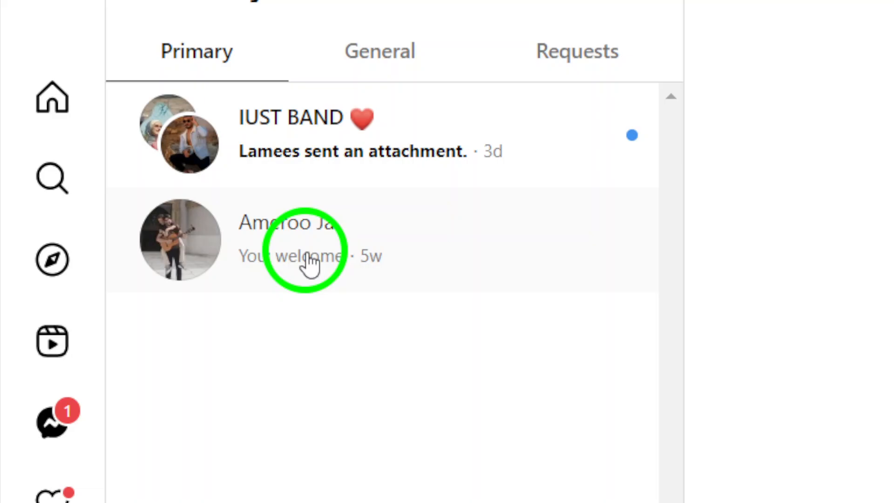
scroll("up", 3)
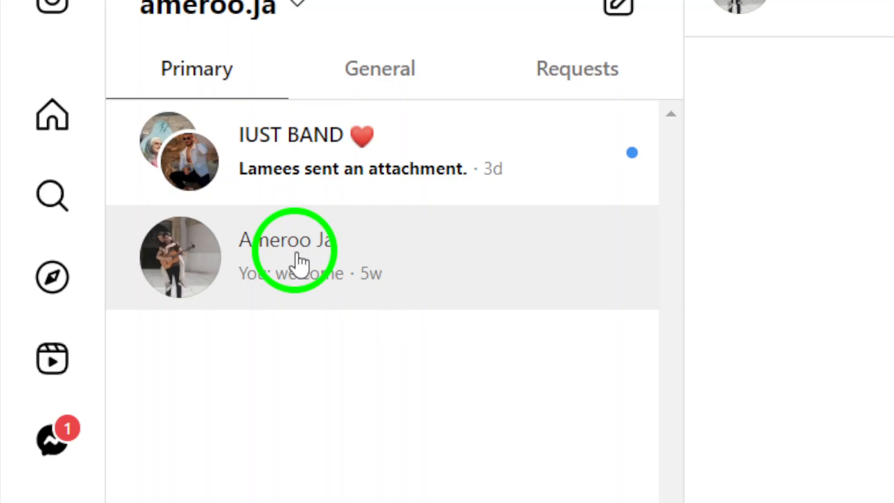
left_click(297, 257)
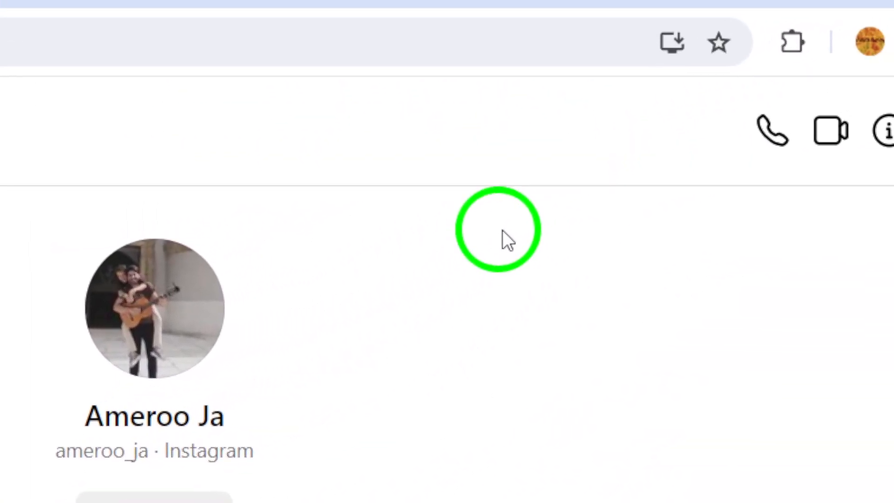
scroll("up", 3)
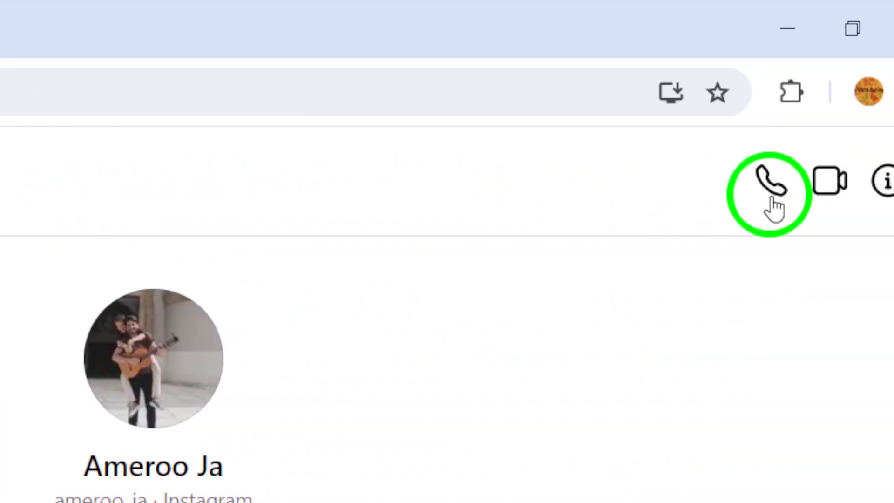
mouse_move(716, 182)
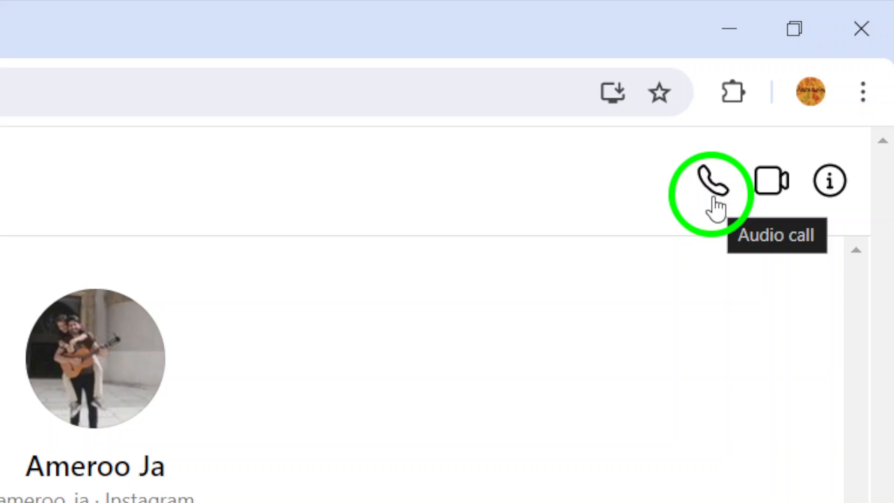
left_click(711, 181)
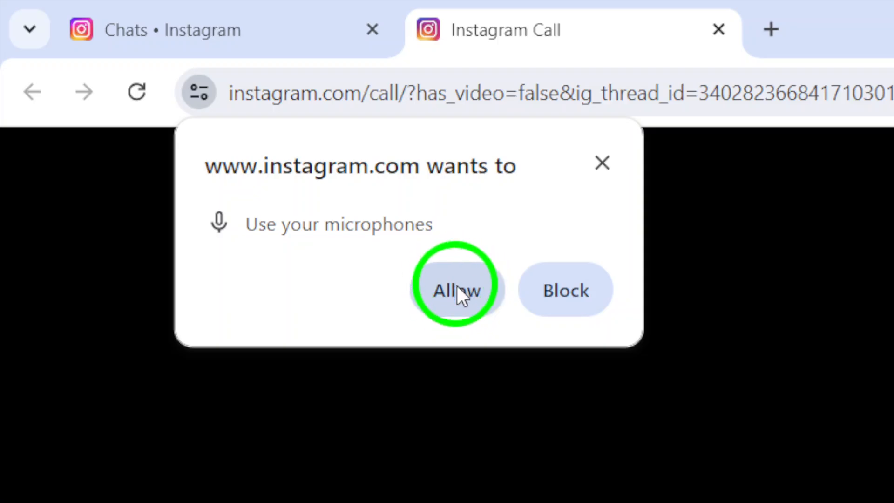
left_click(457, 290)
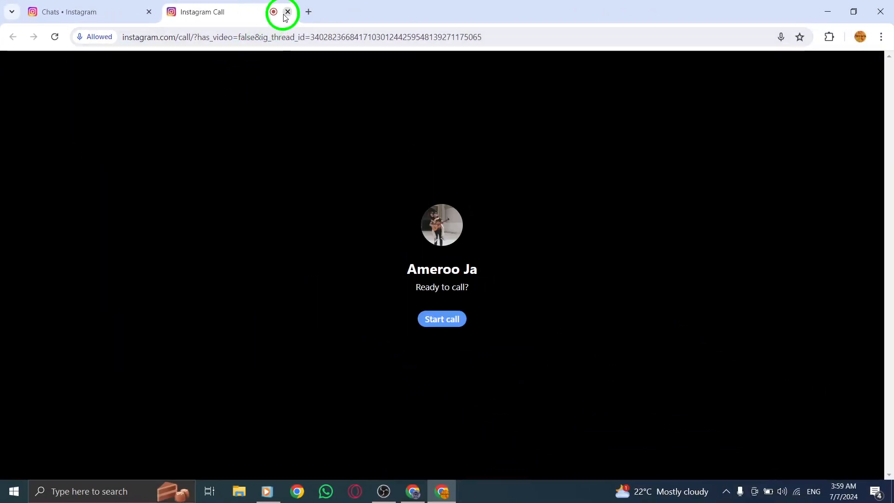
left_click(287, 11)
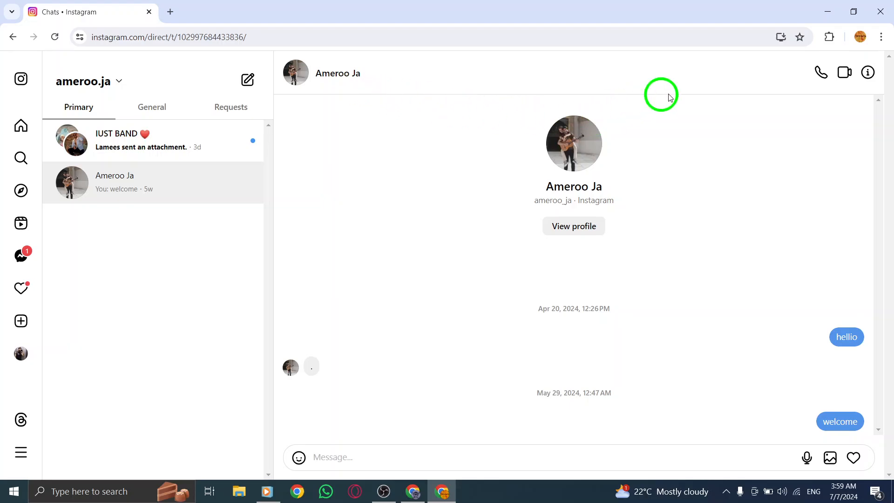